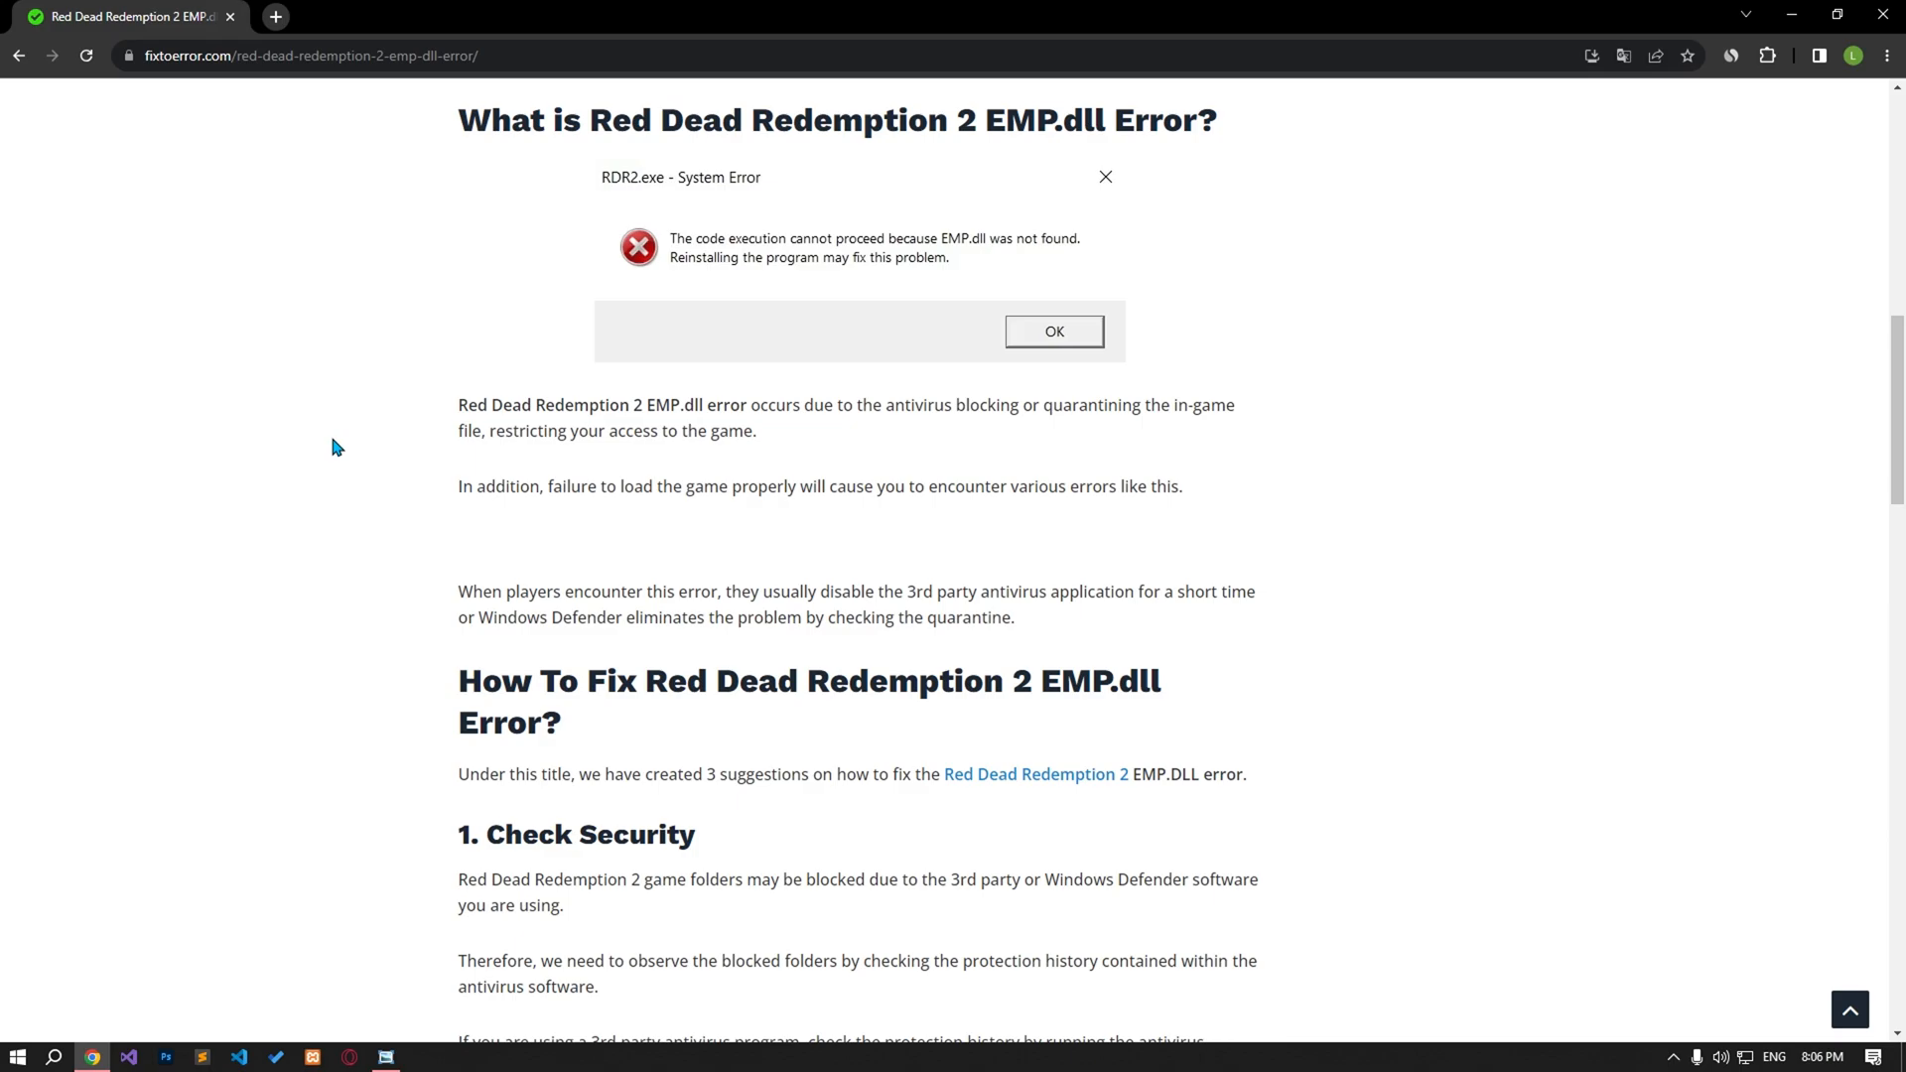
# Step: Scroll the fixtoerror.com article down to the '1. Check Security' fix
pyautogui.scroll(-3)
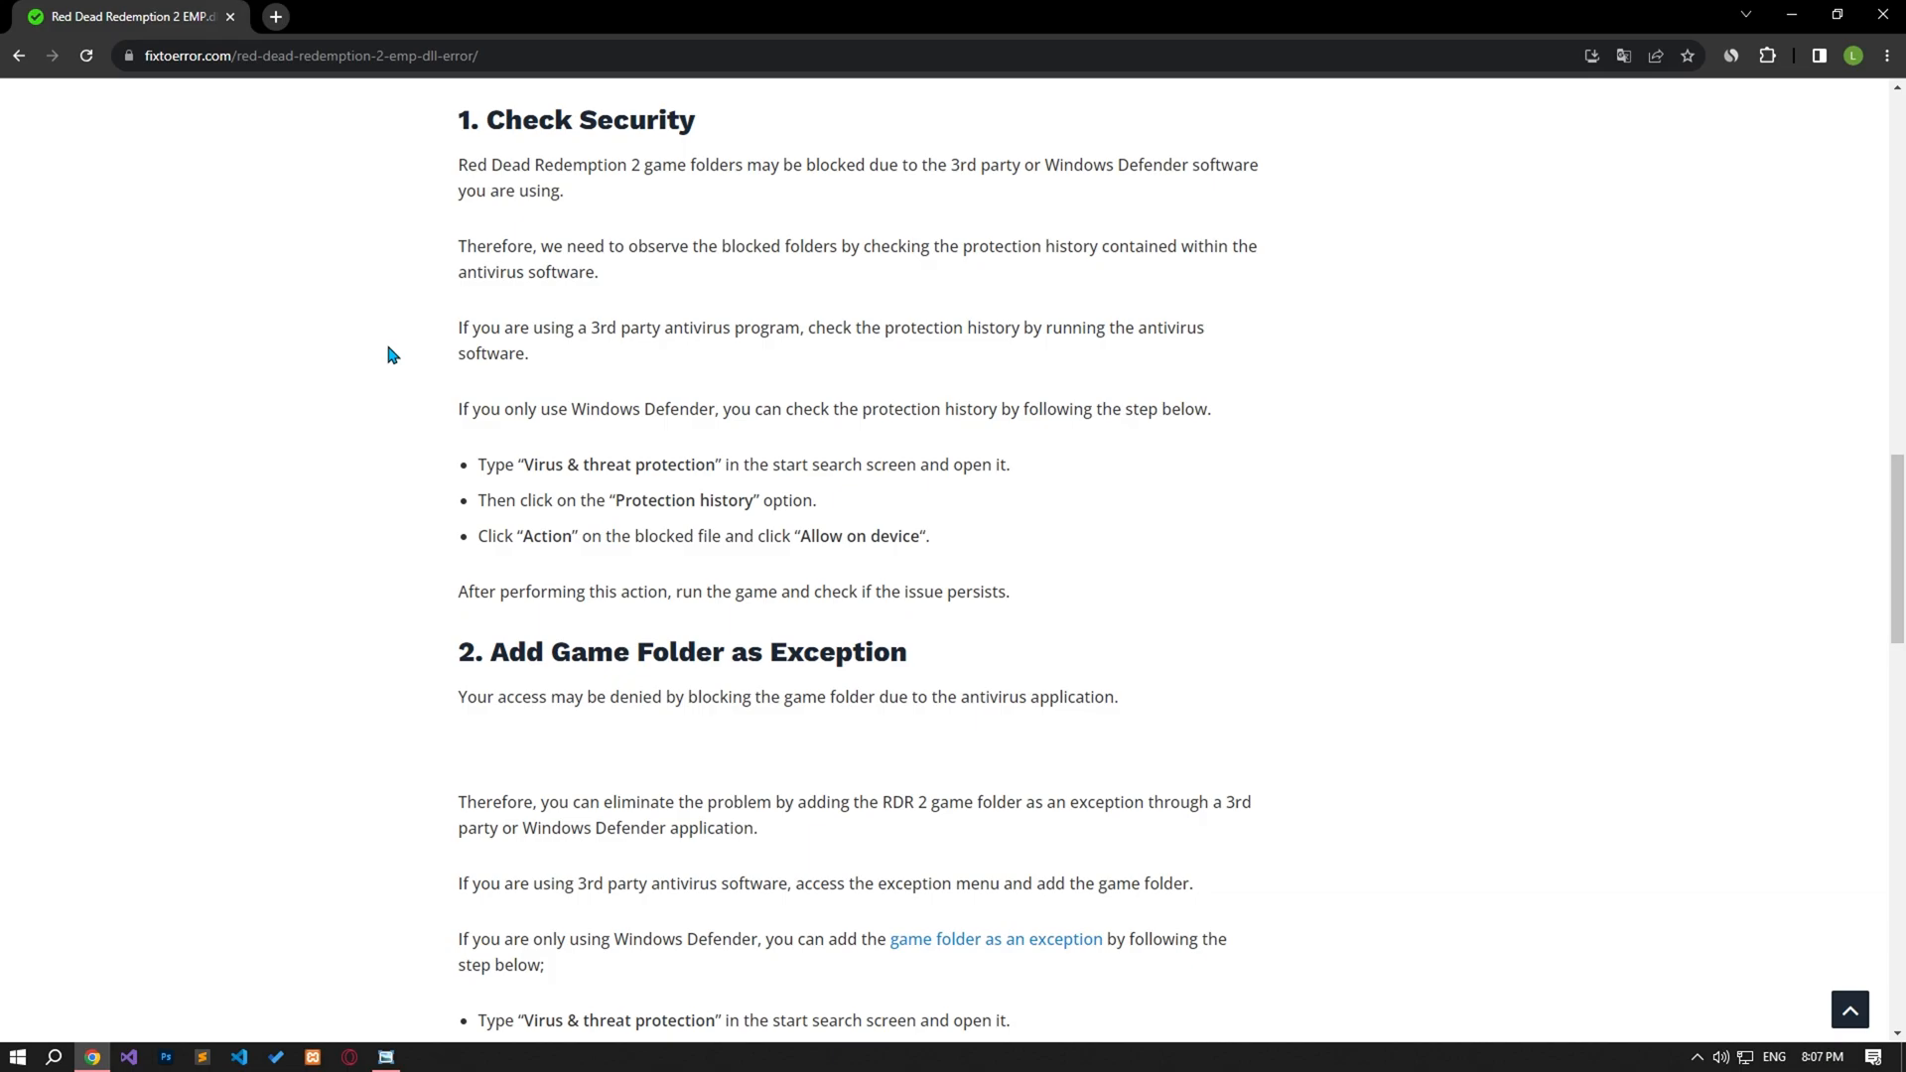
# Step: Search 'virus' to open Virus & threat protection and view its Protection history
pyautogui.click(55, 1055)
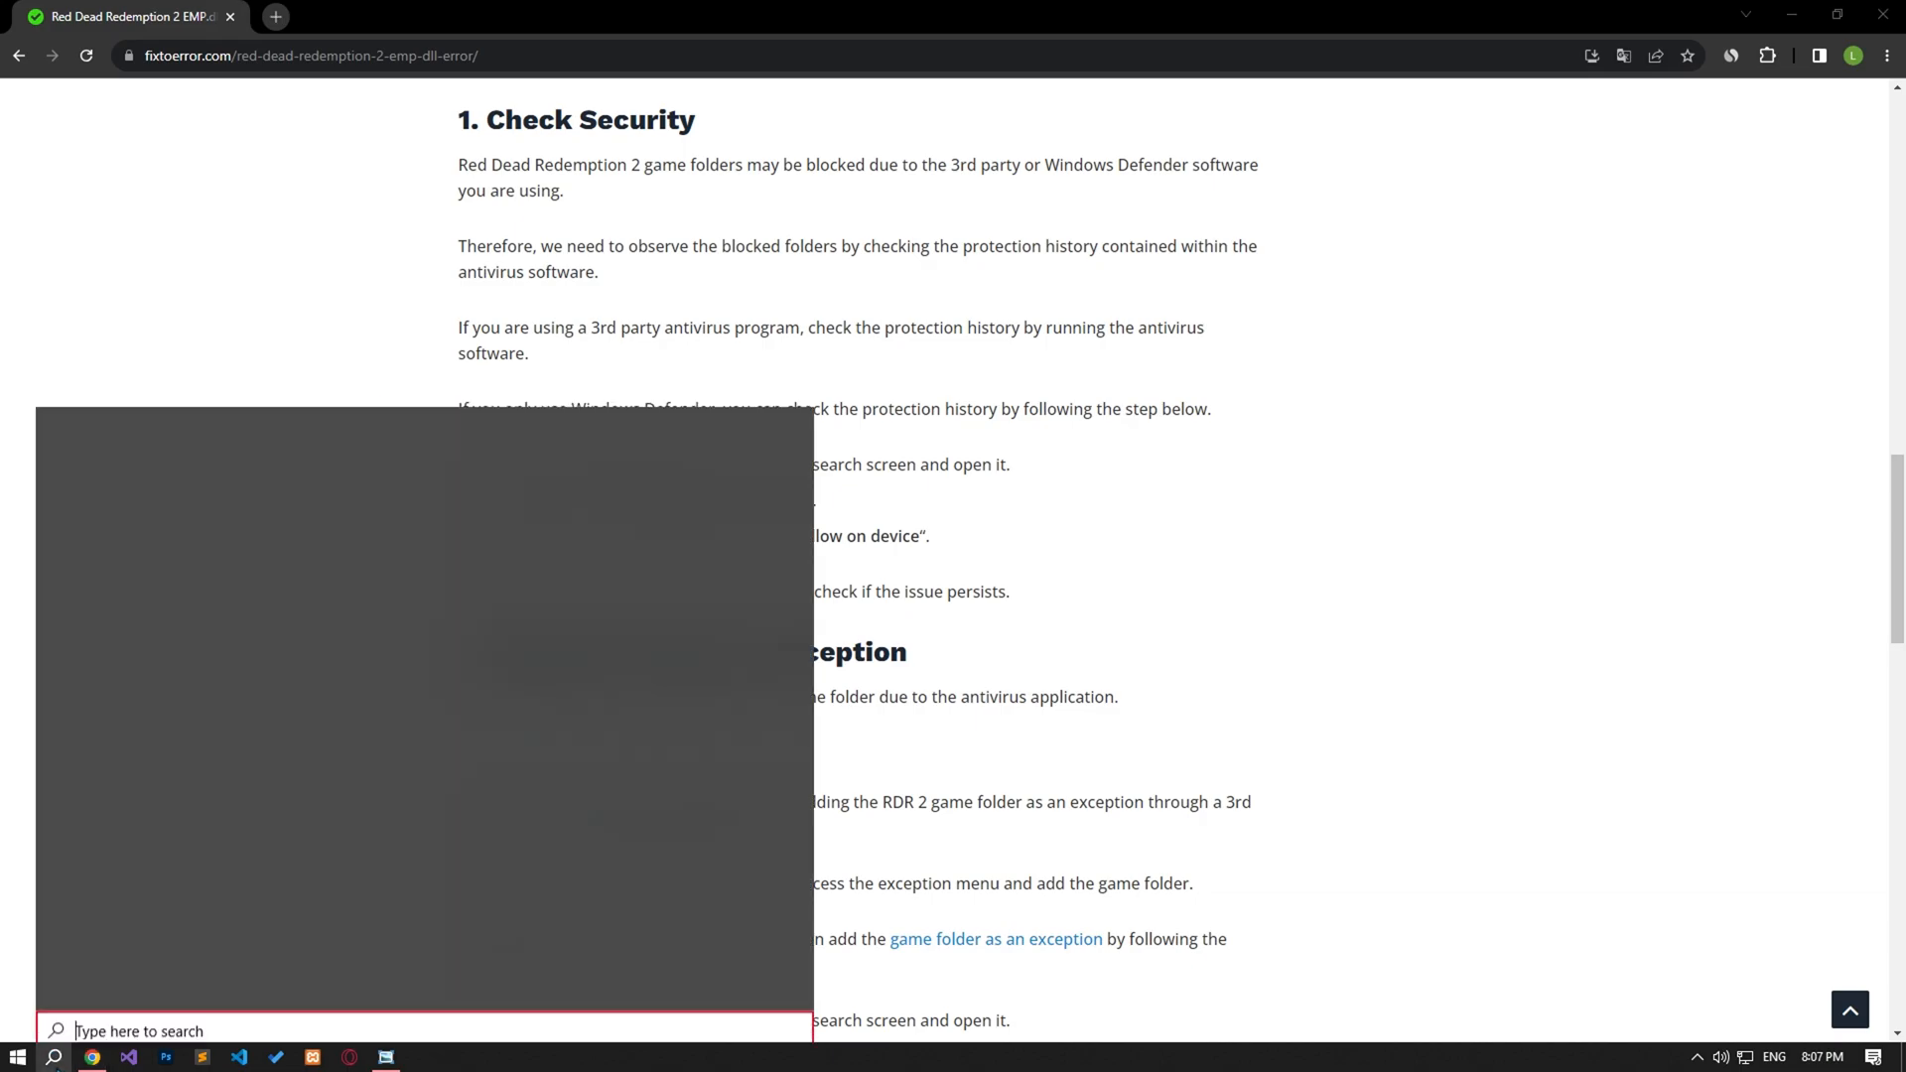
pyautogui.write('virus')
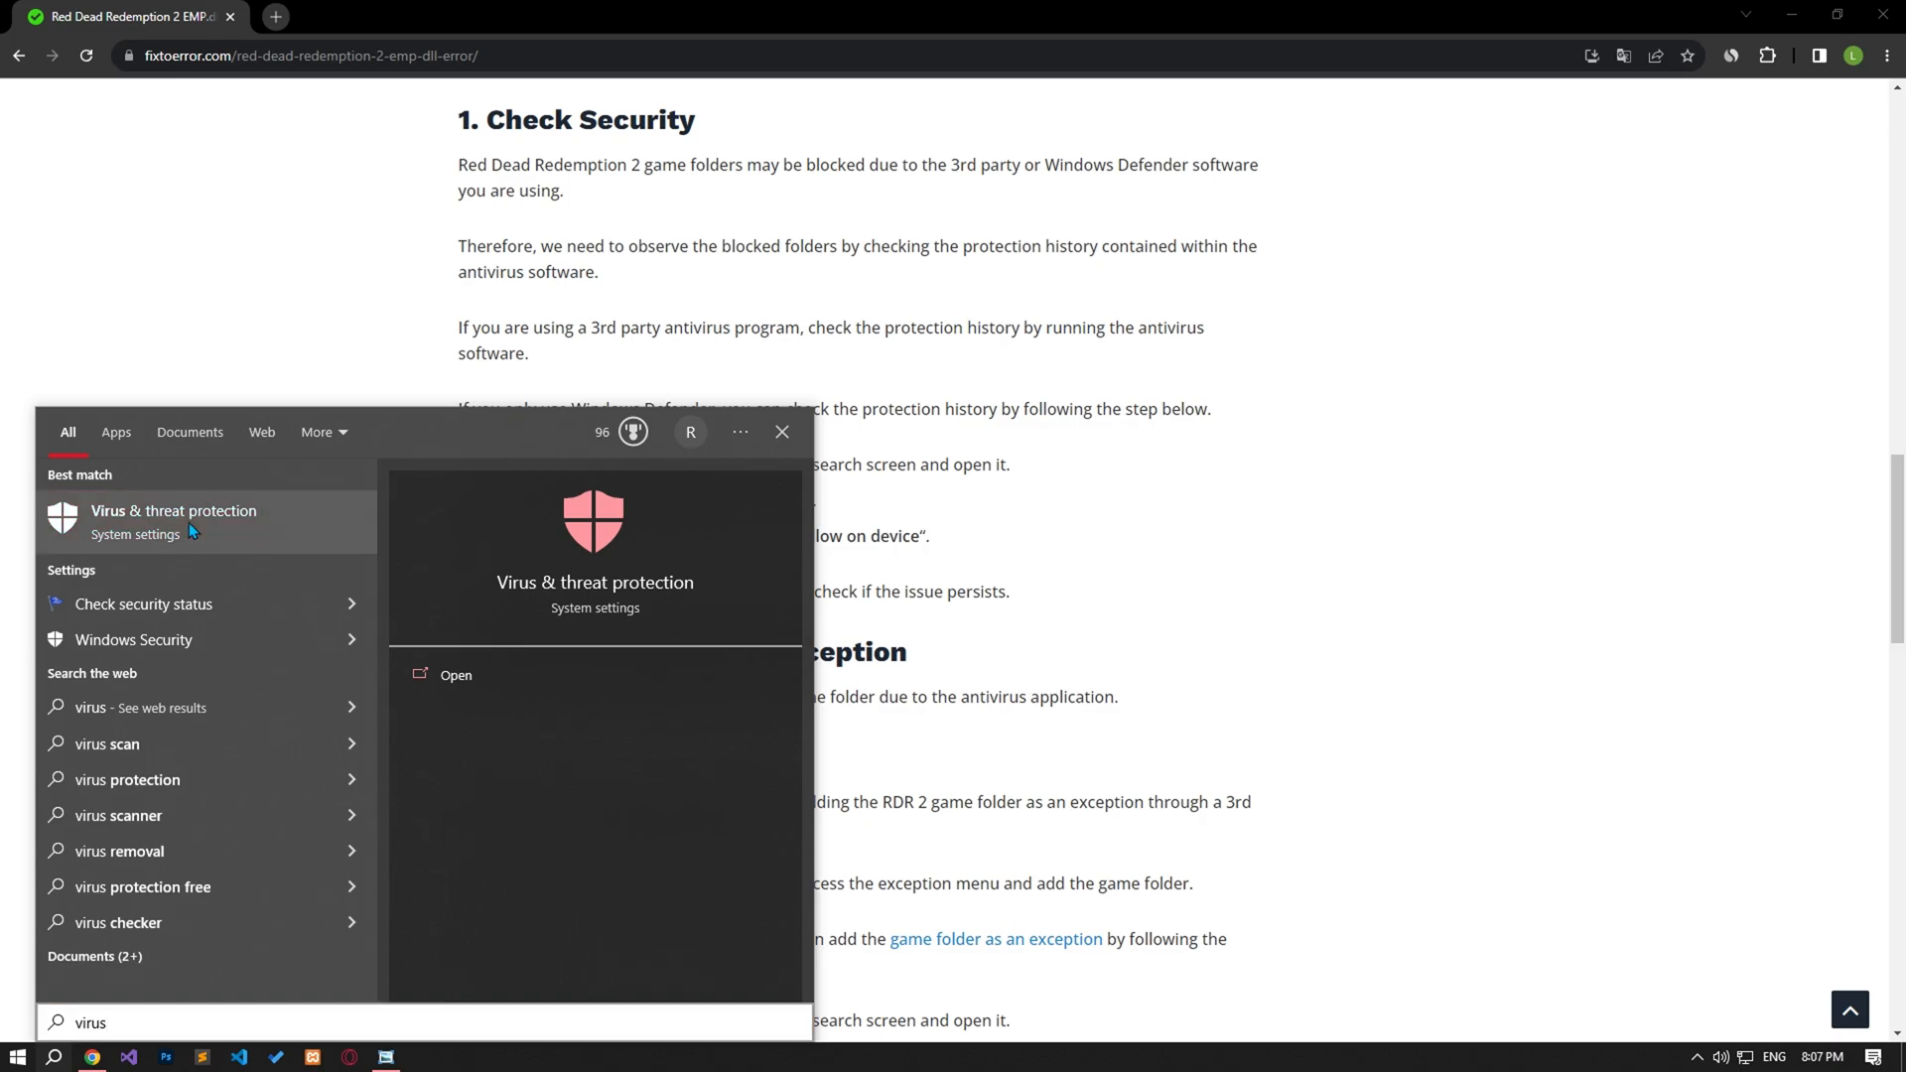
pyautogui.click(455, 676)
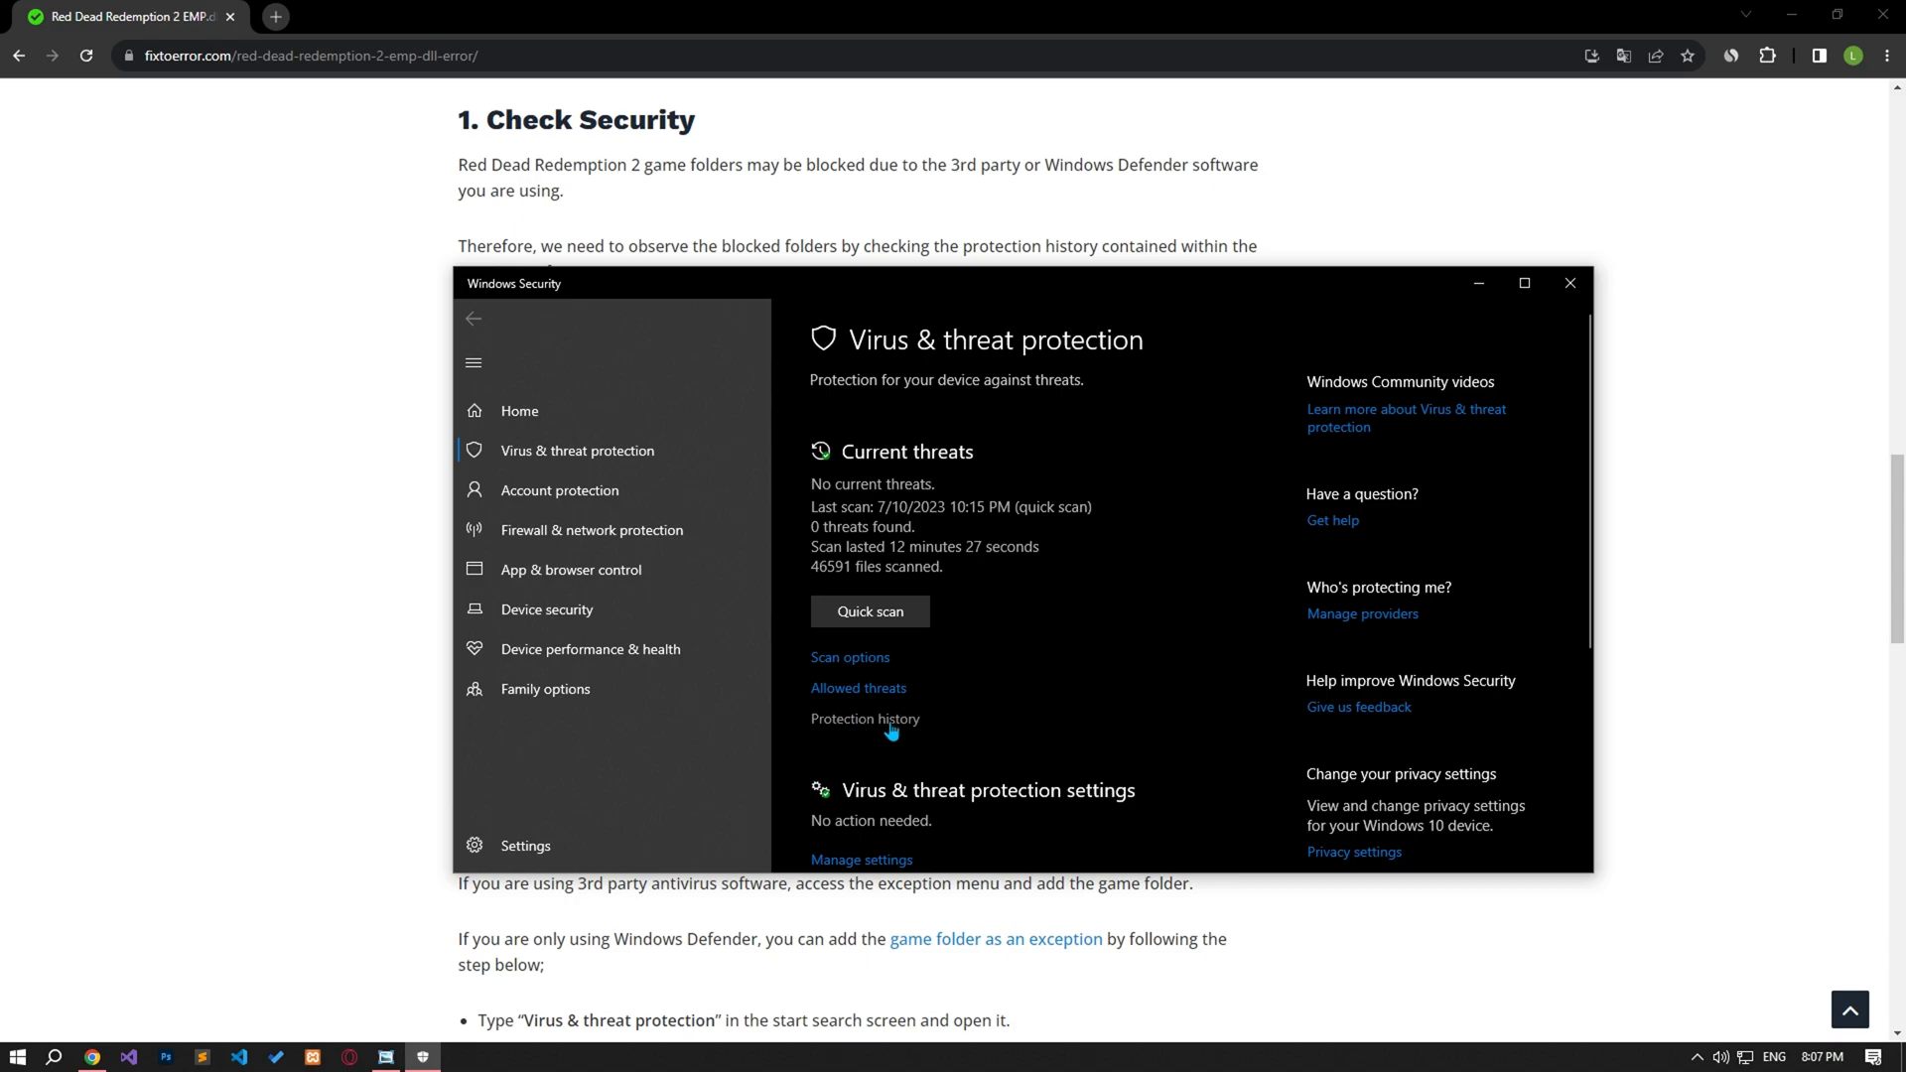
pyautogui.click(865, 719)
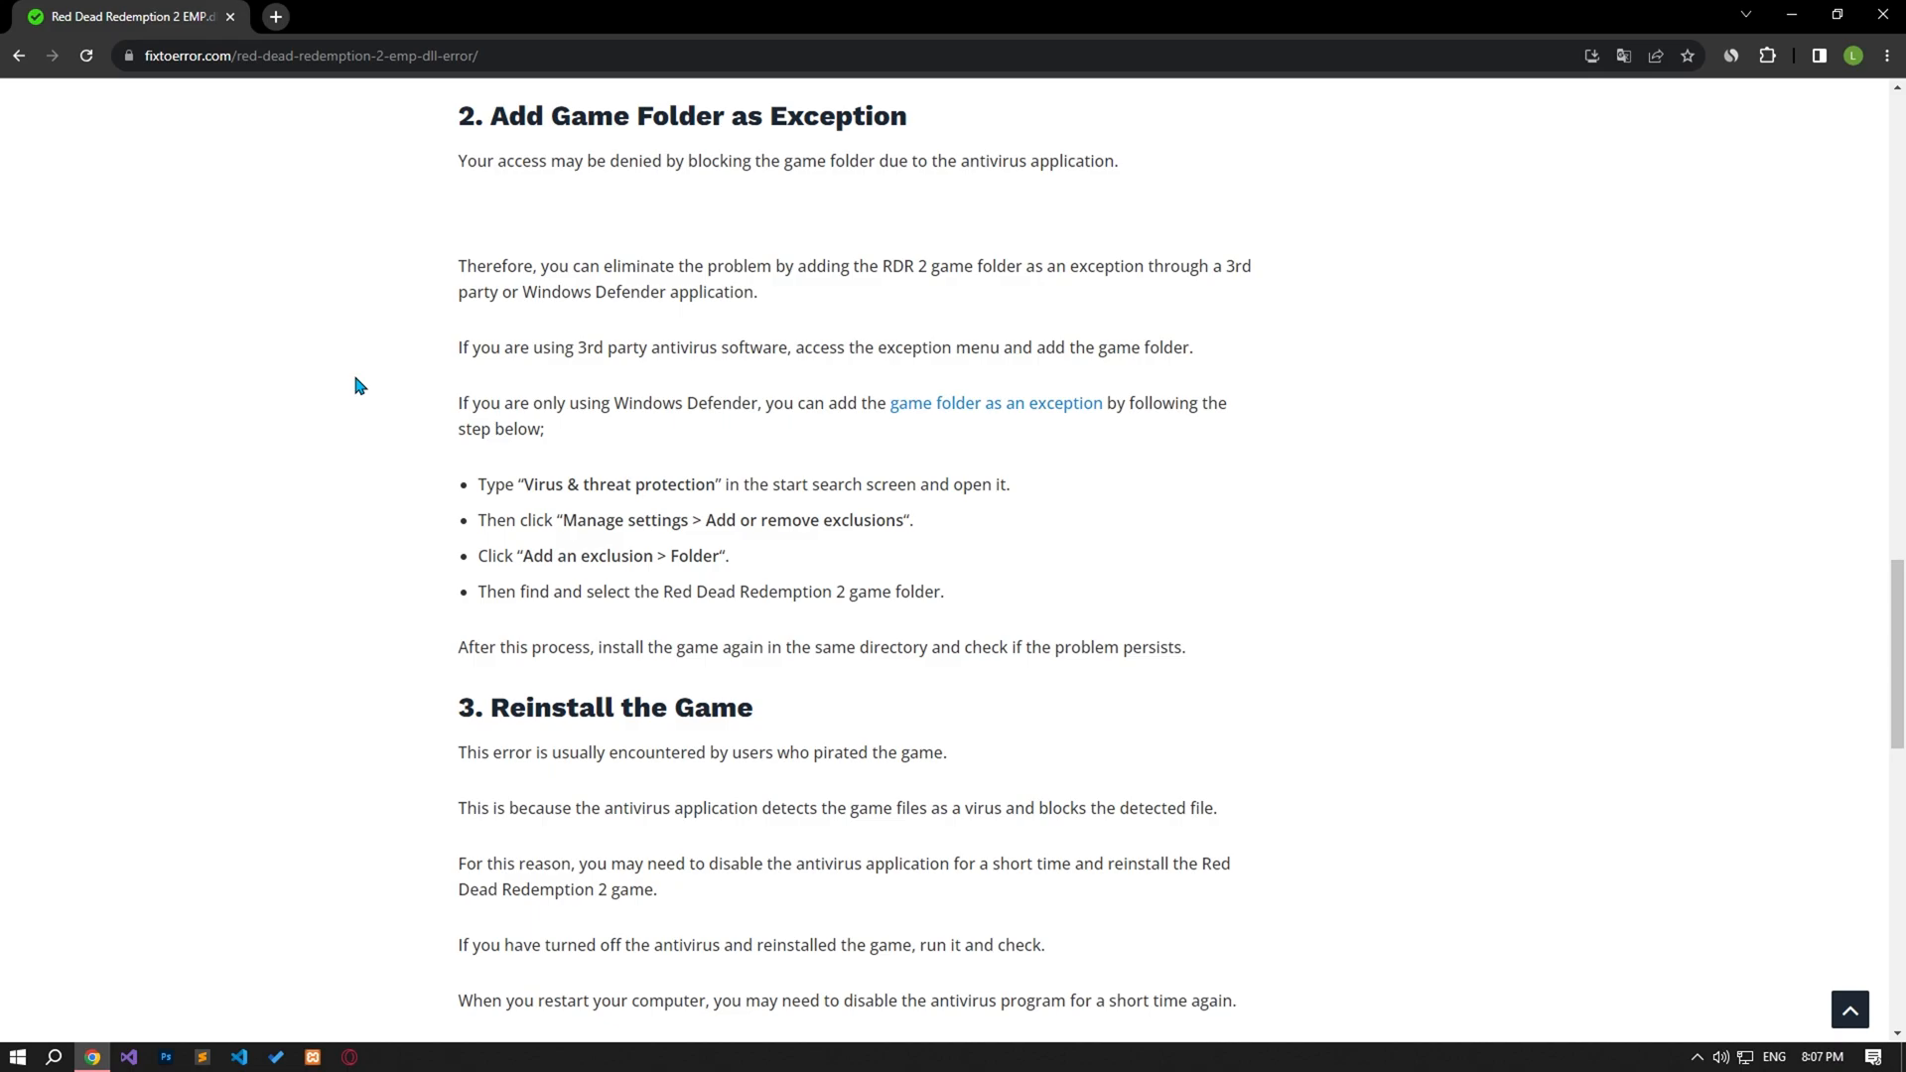
pyautogui.moveTo(6, 1046)
pyautogui.write('v')
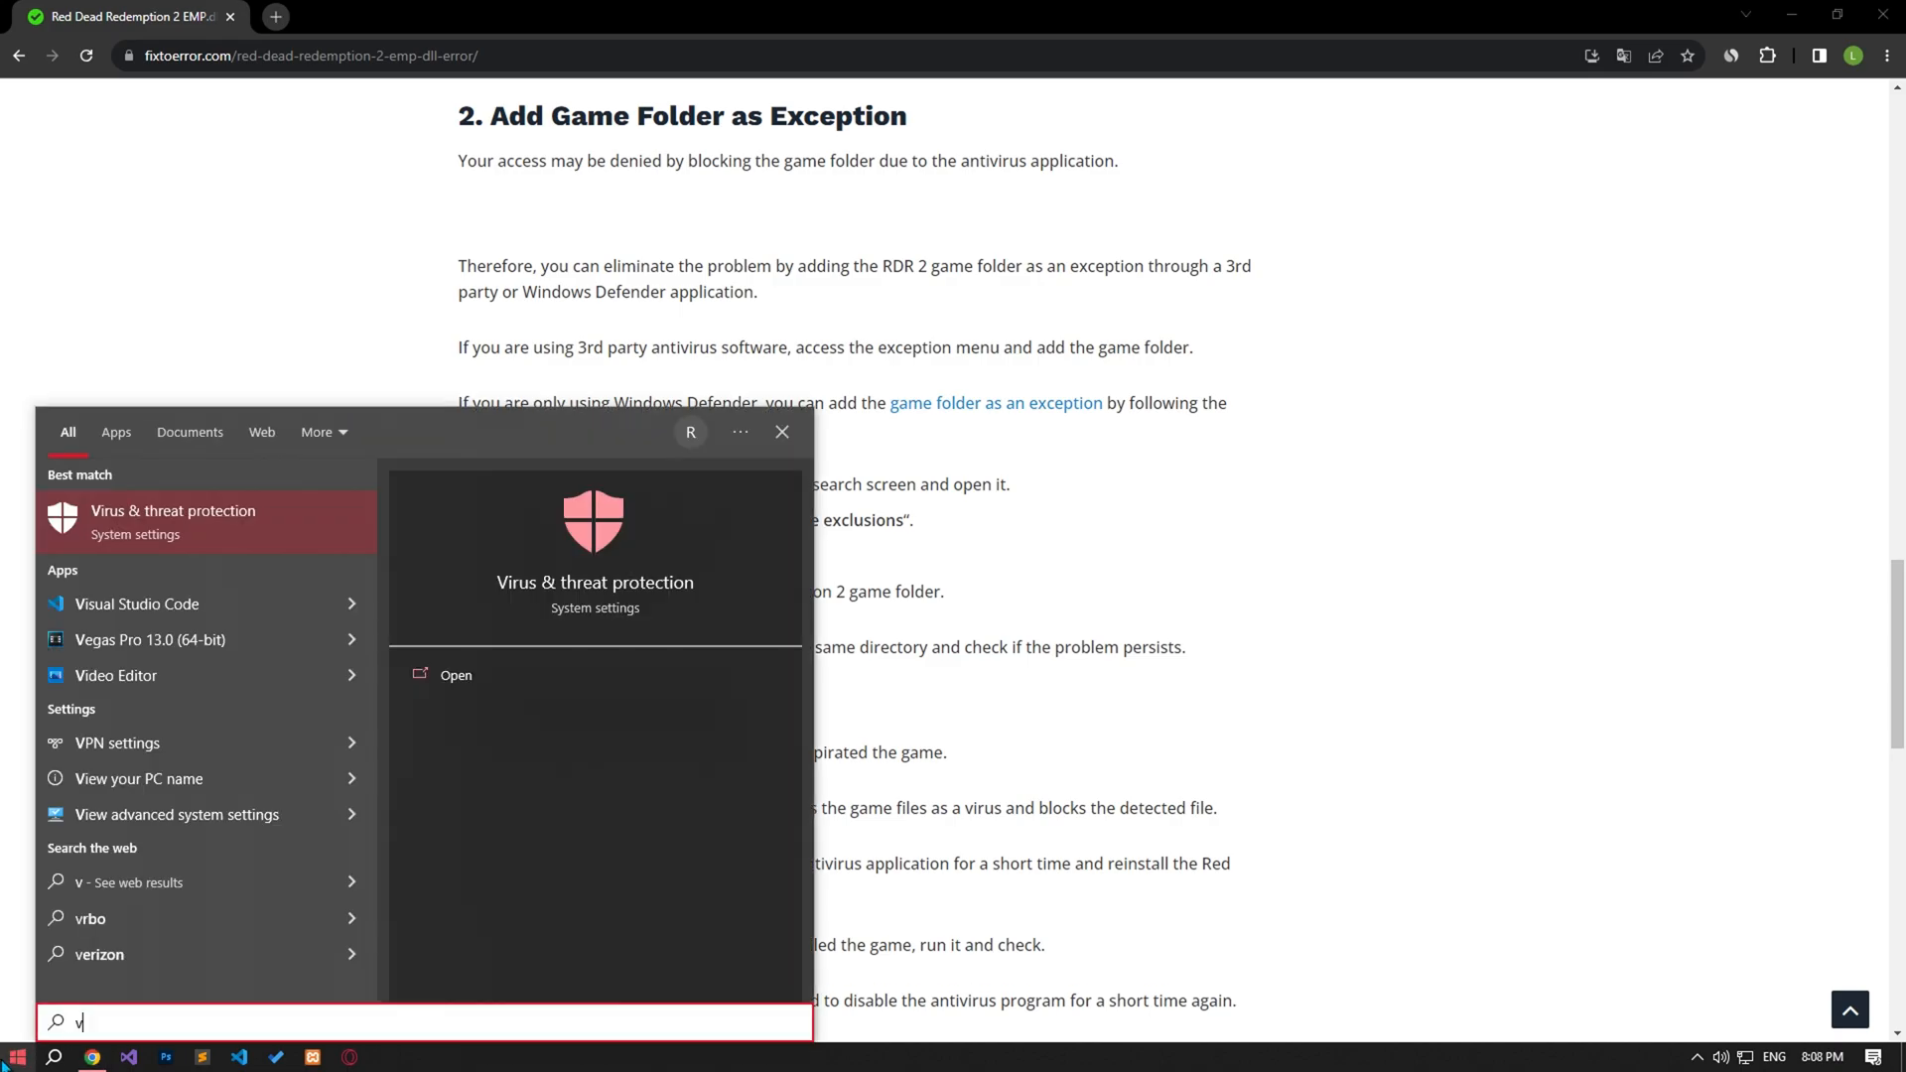
# Step: Open Virus & threat protection and go to the Defender exclusions list
pyautogui.write('irus')
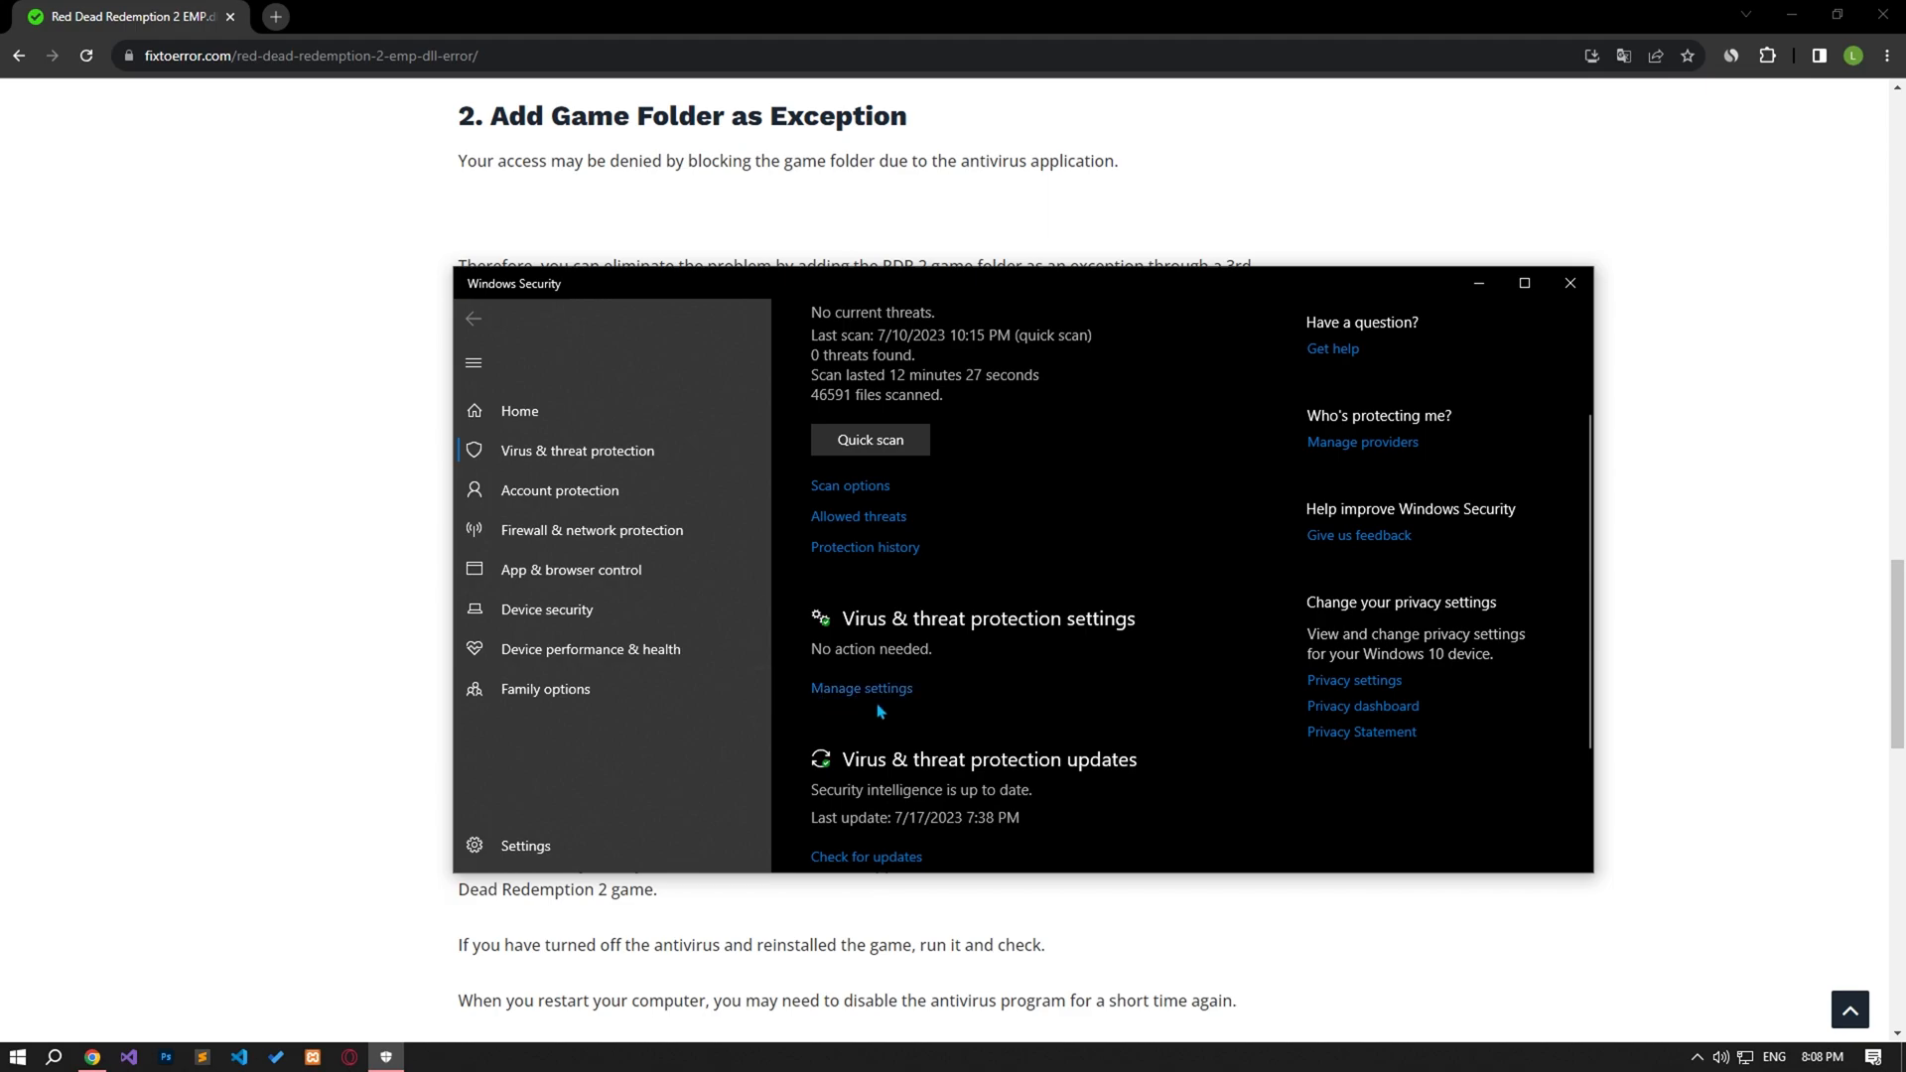
pyautogui.click(861, 687)
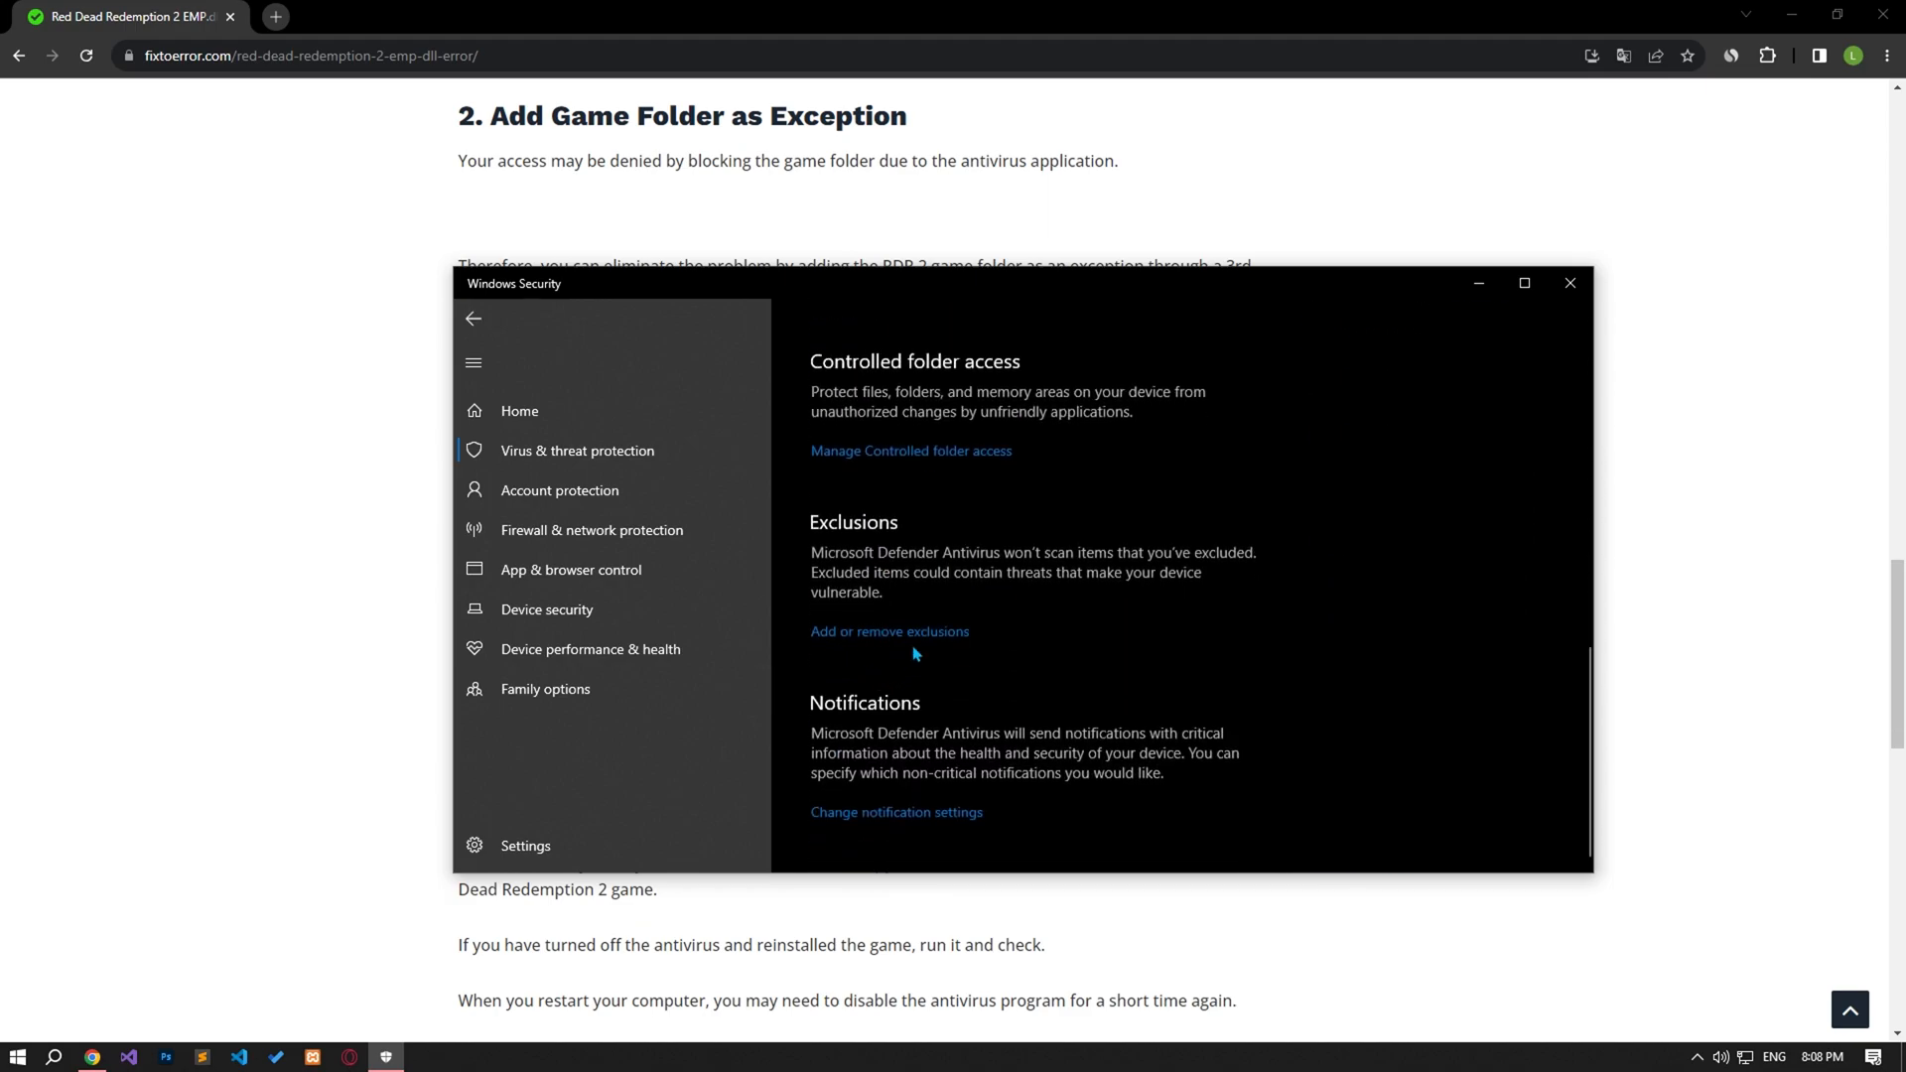
pyautogui.click(888, 632)
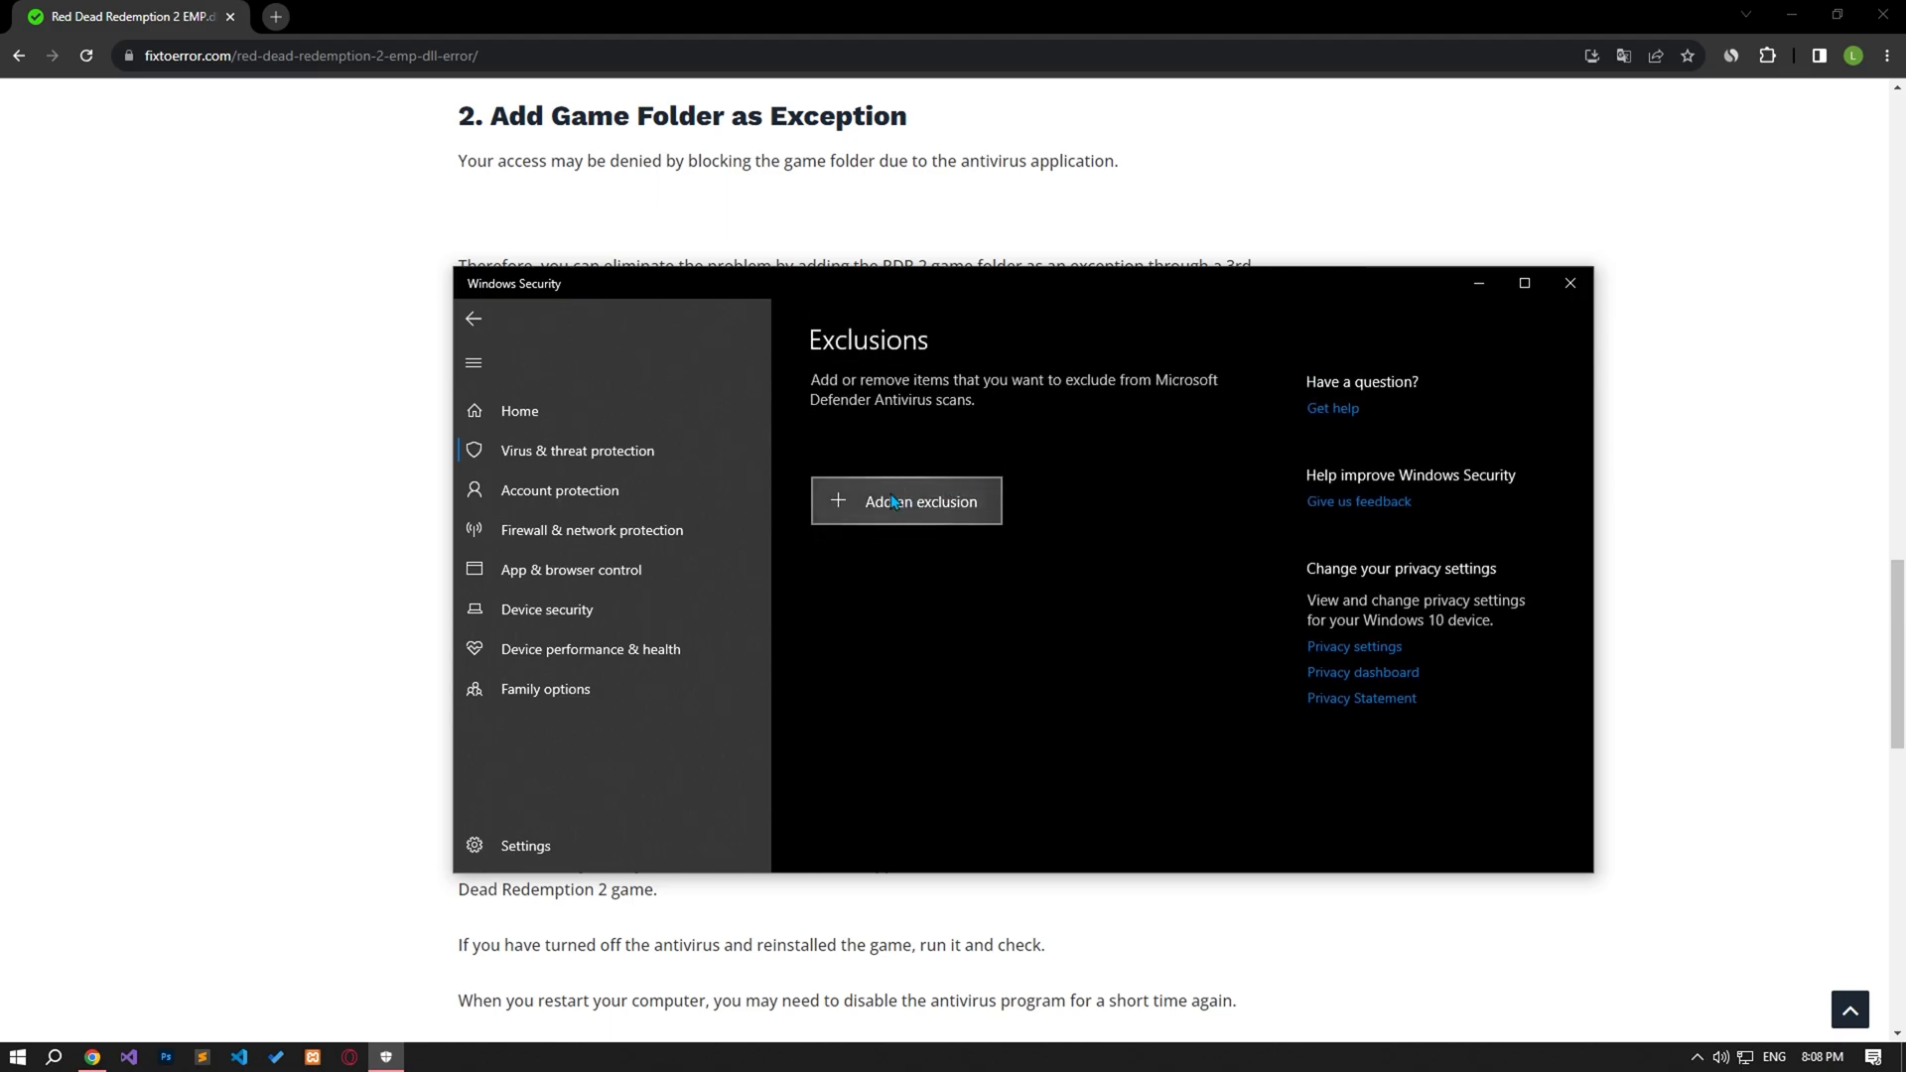
# Step: Add the Awesomium folder as an exclusion, then close Windows Security
pyautogui.click(905, 501)
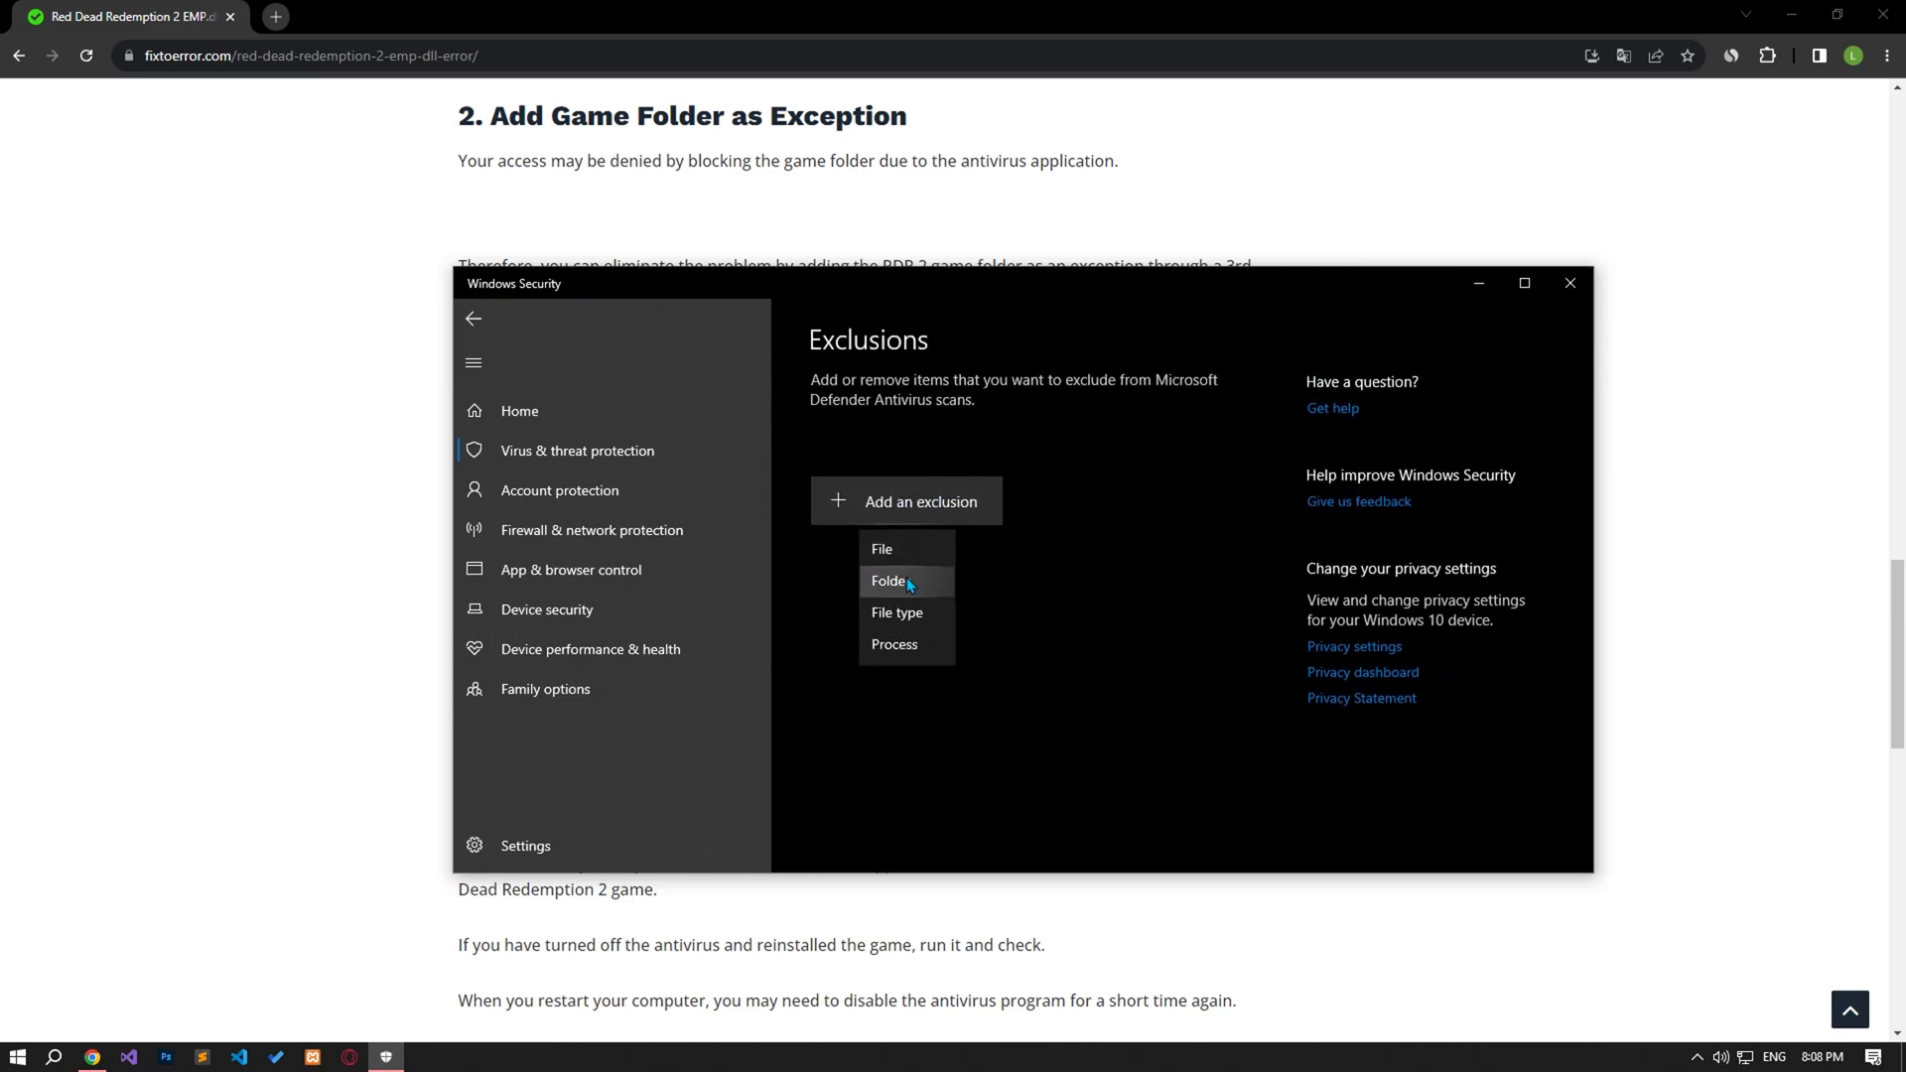
pyautogui.click(887, 580)
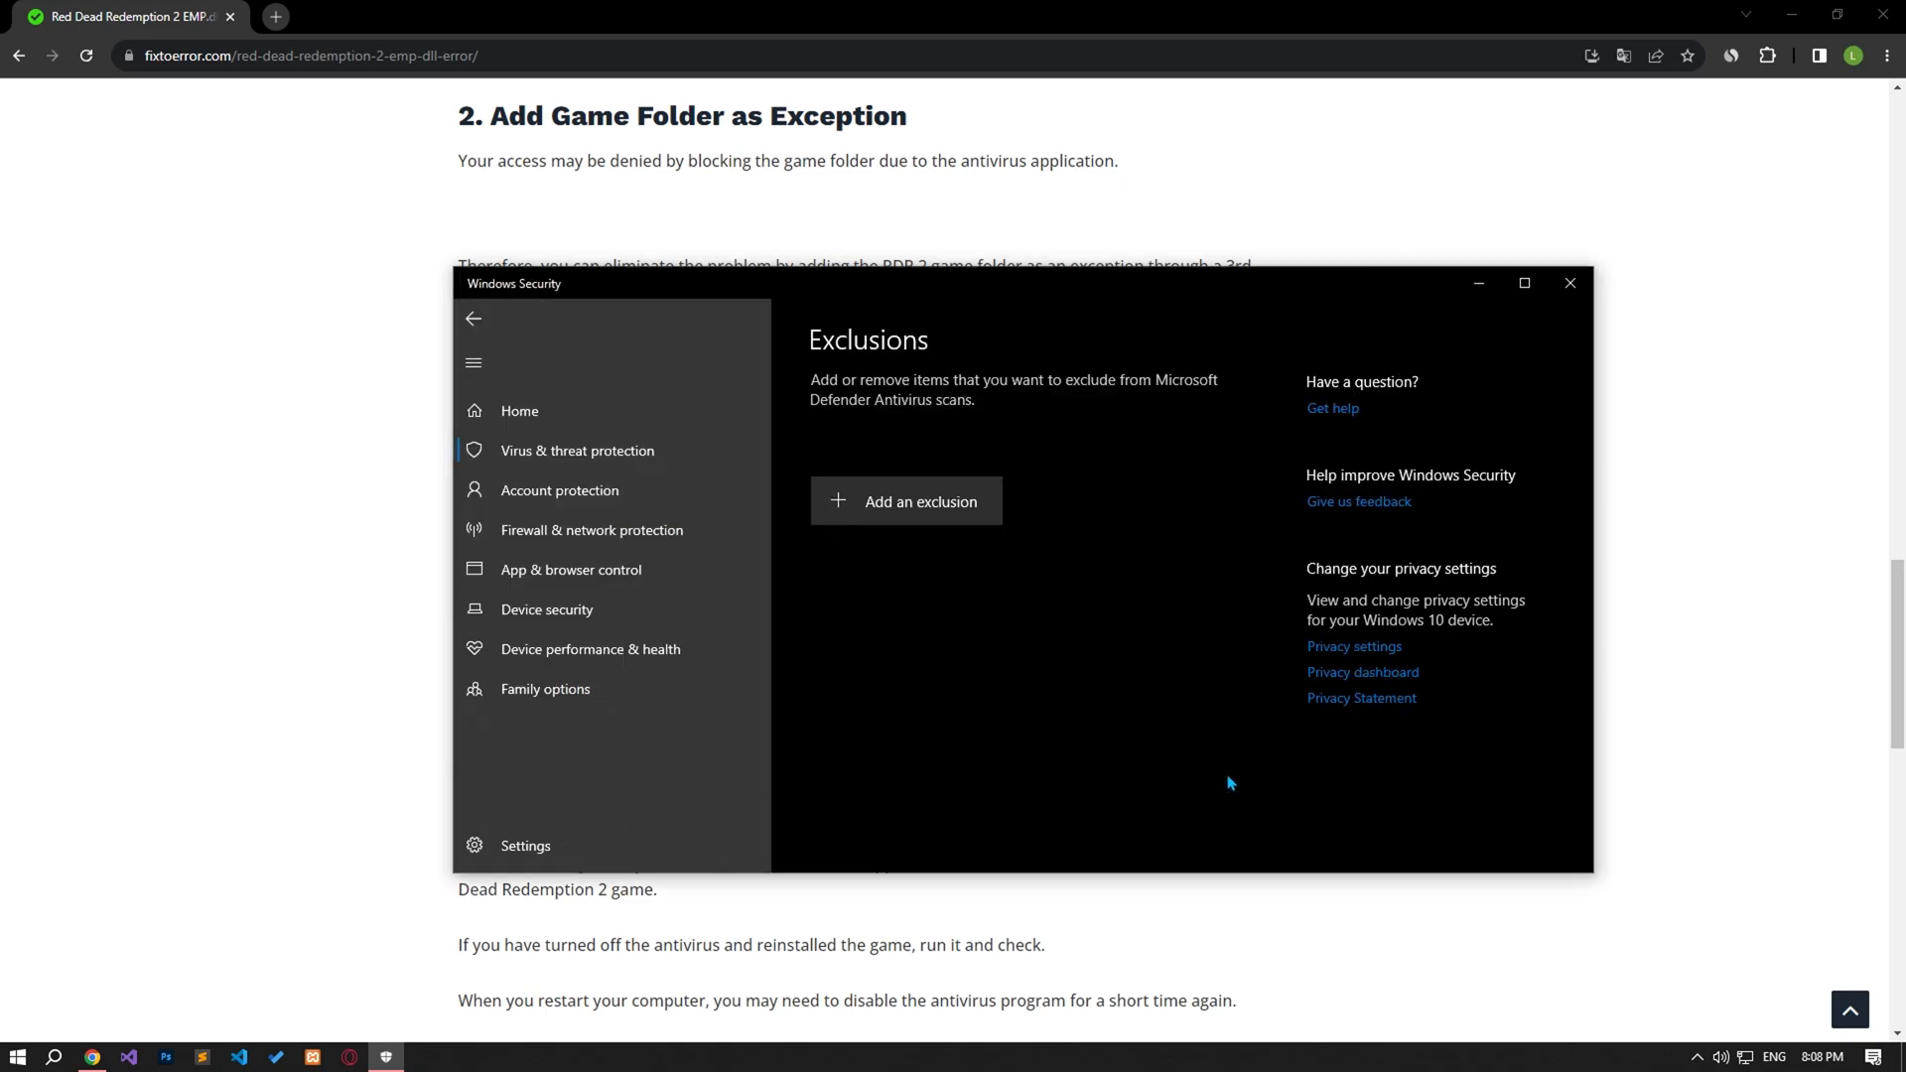
pyautogui.click(905, 500)
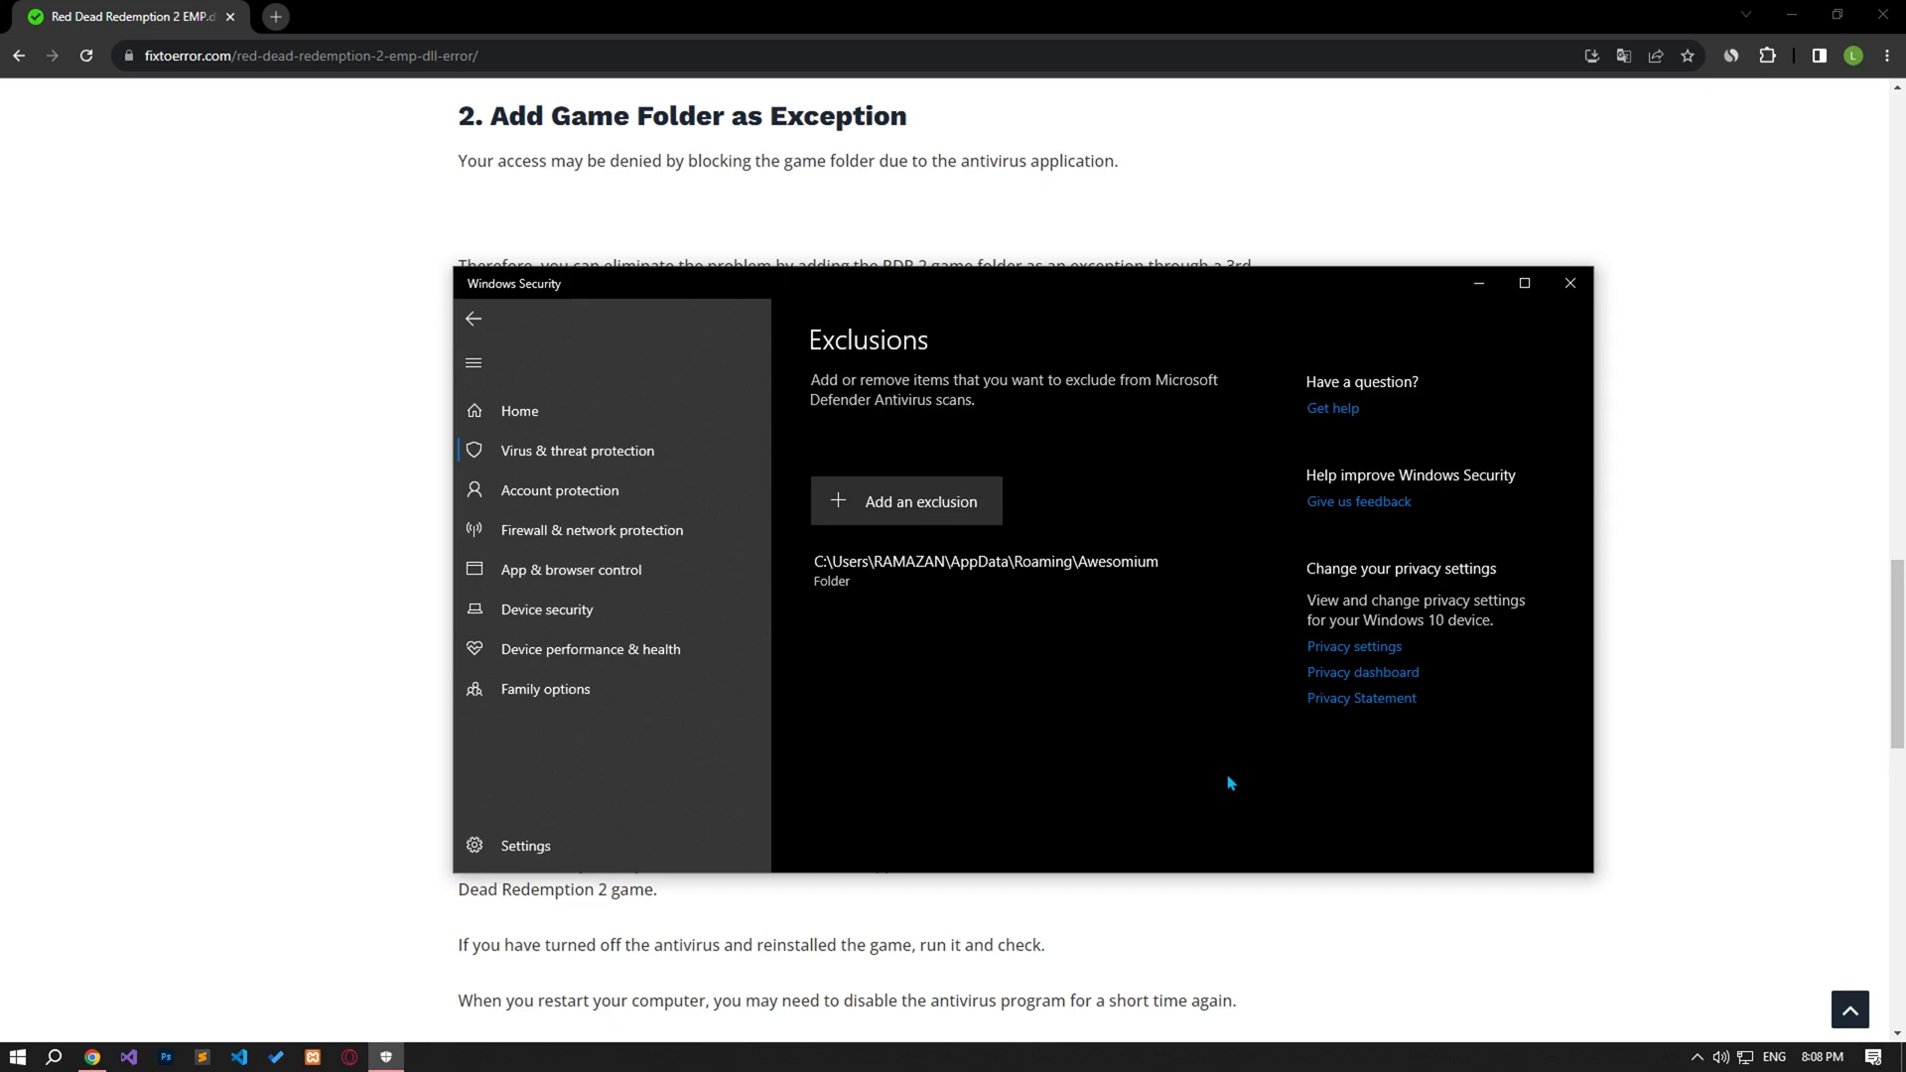
pyautogui.click(1569, 283)
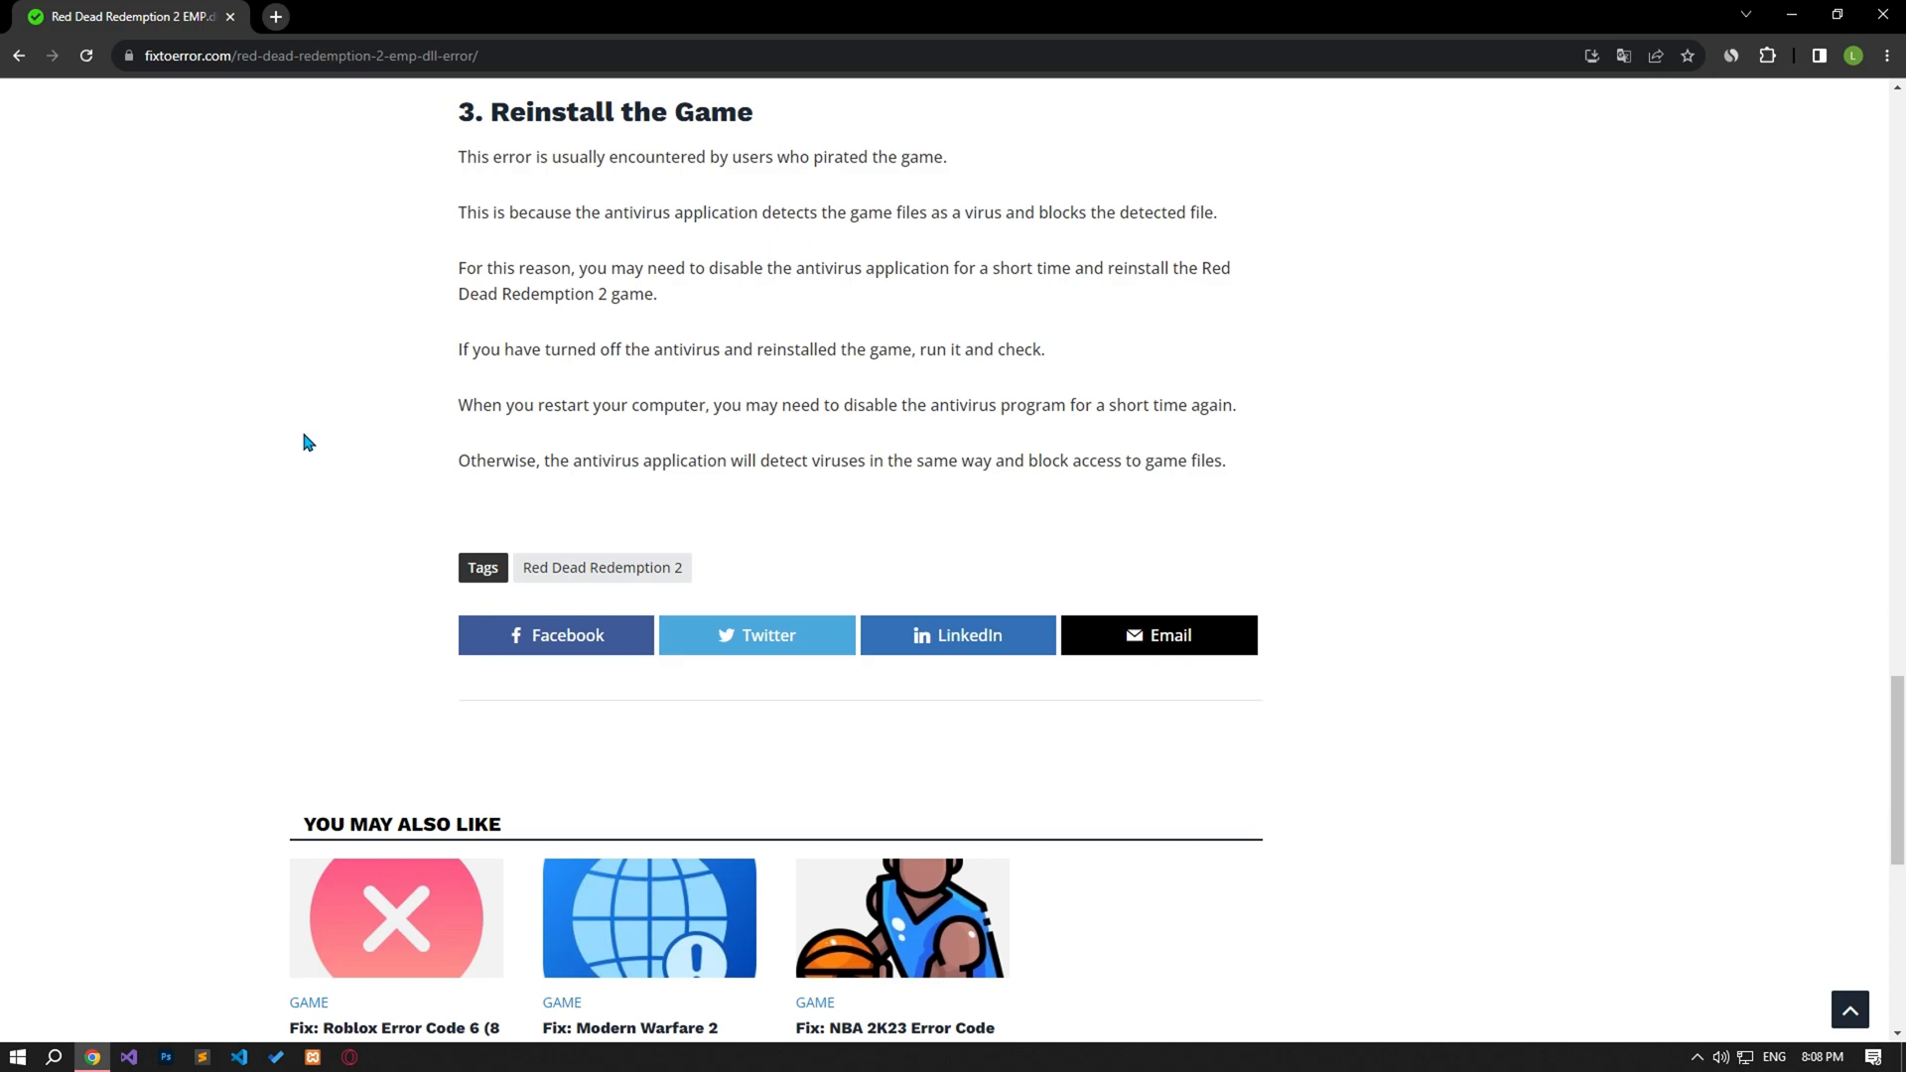
# Step: Scroll the article back up to 'What is Red Dead Redemption 2 EMP.dll Error?'
pyautogui.scroll(3)
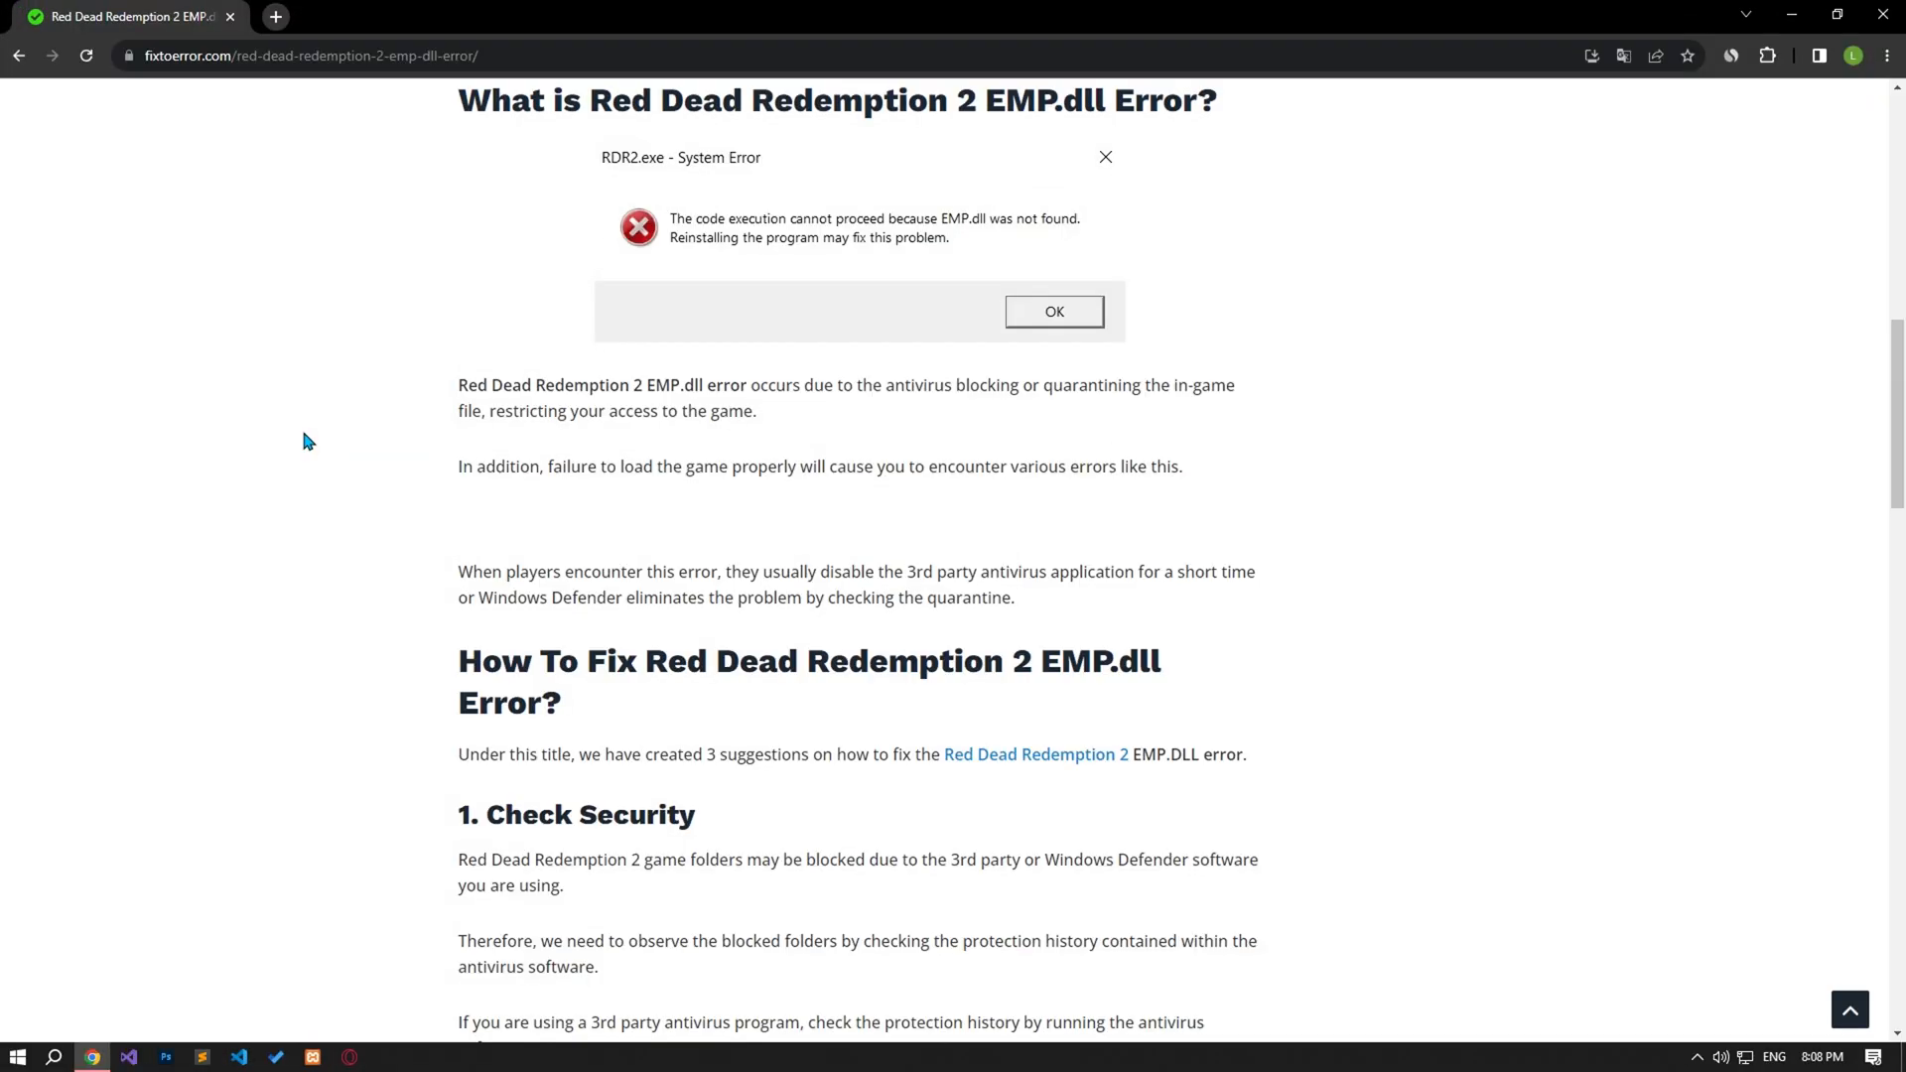